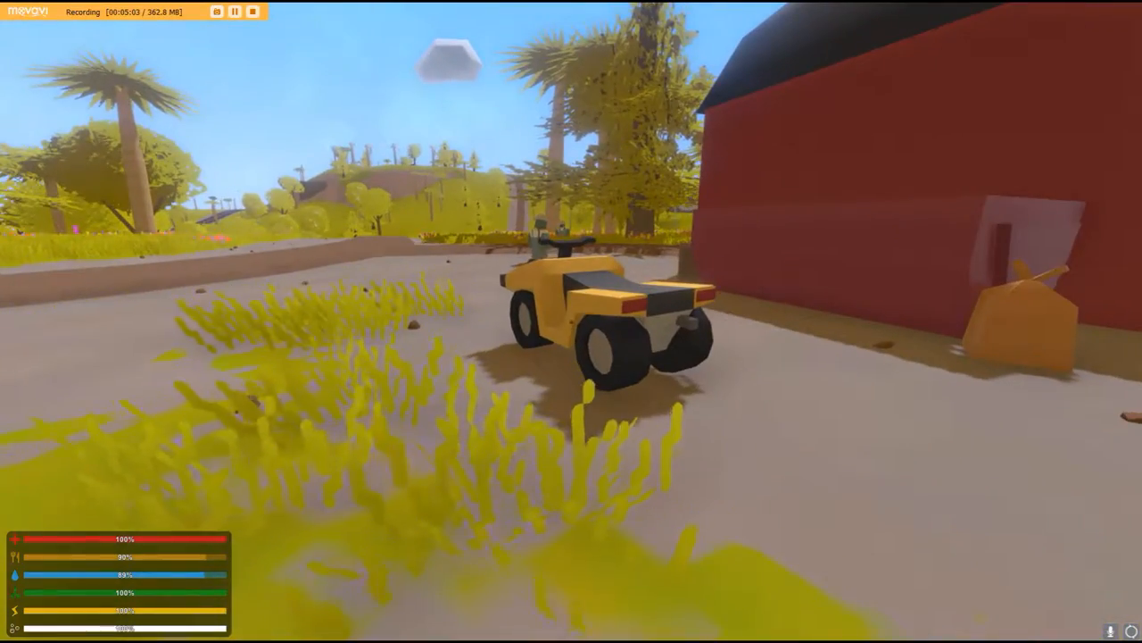
Check the map while riding the yellow quad to the windmill farm fields.
key(m)
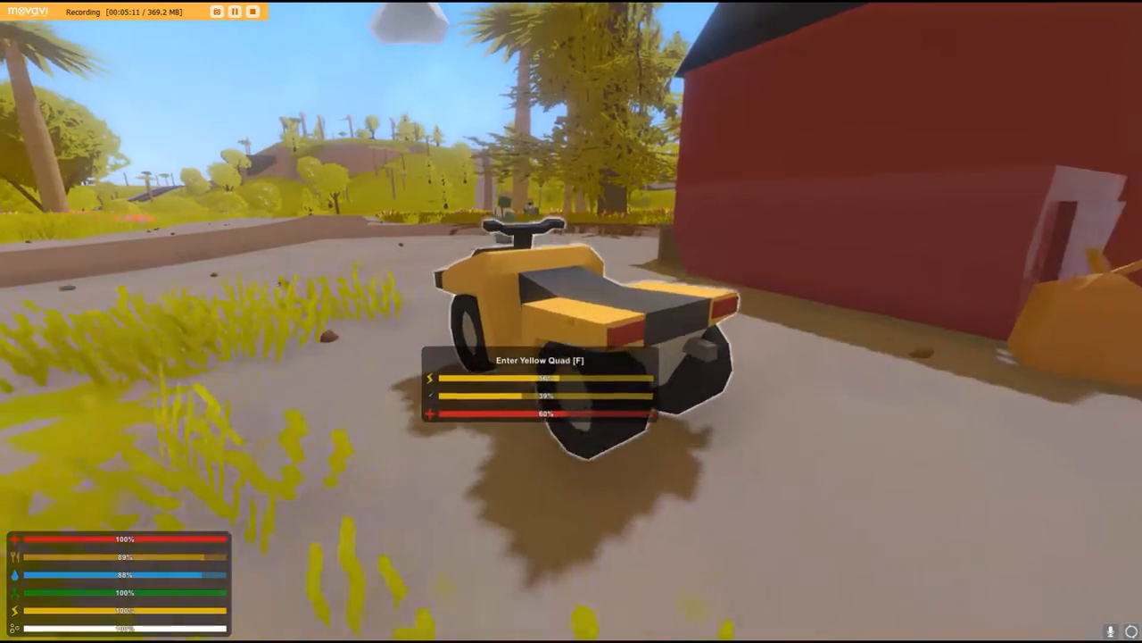
key(m)
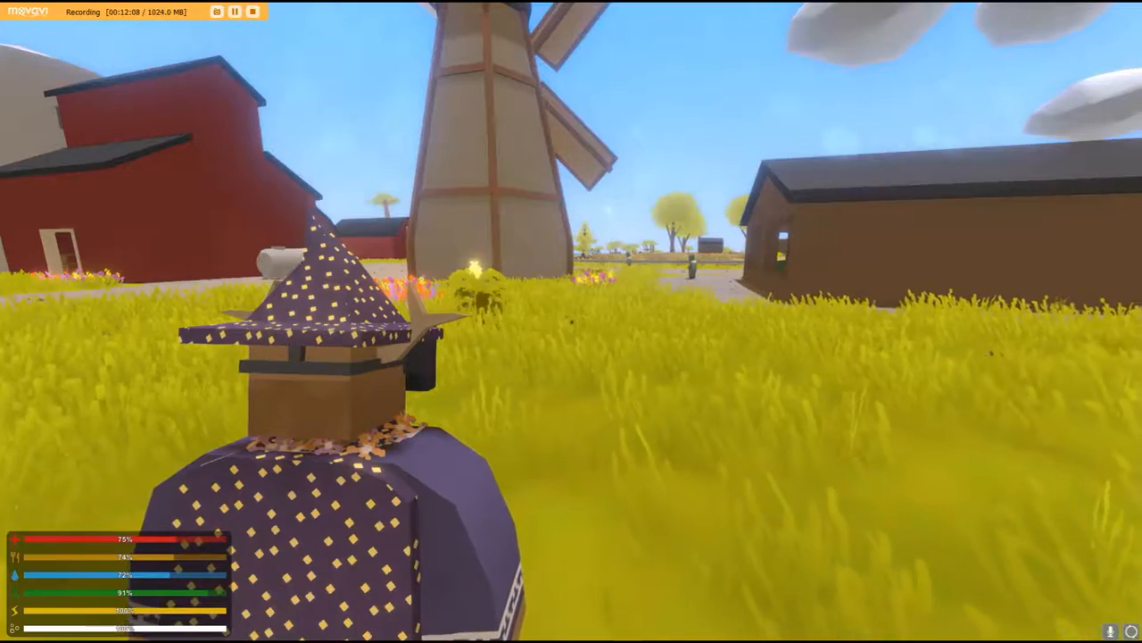
Check the map, walk inside the brown shack to the bedroll, and view the inventory.
key(g)
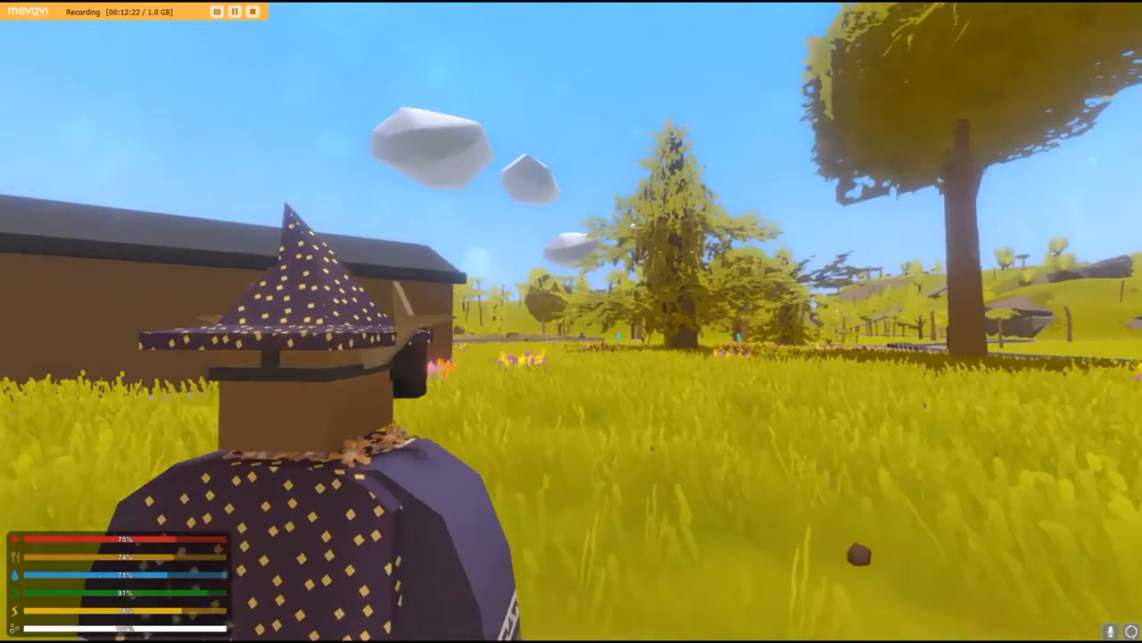
key(m)
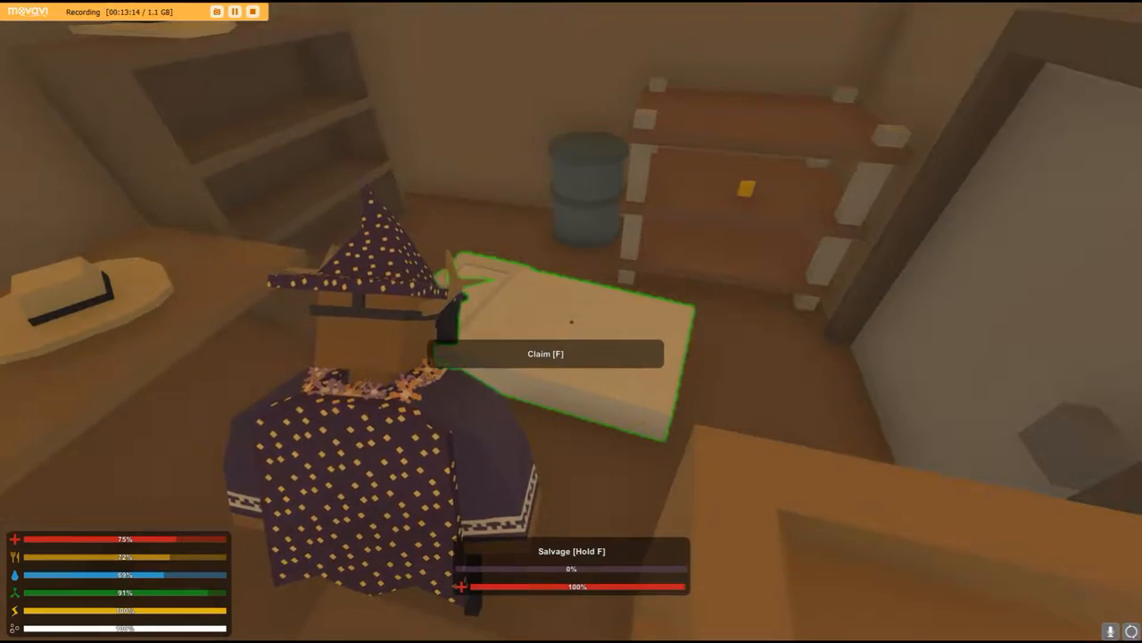
key(g)
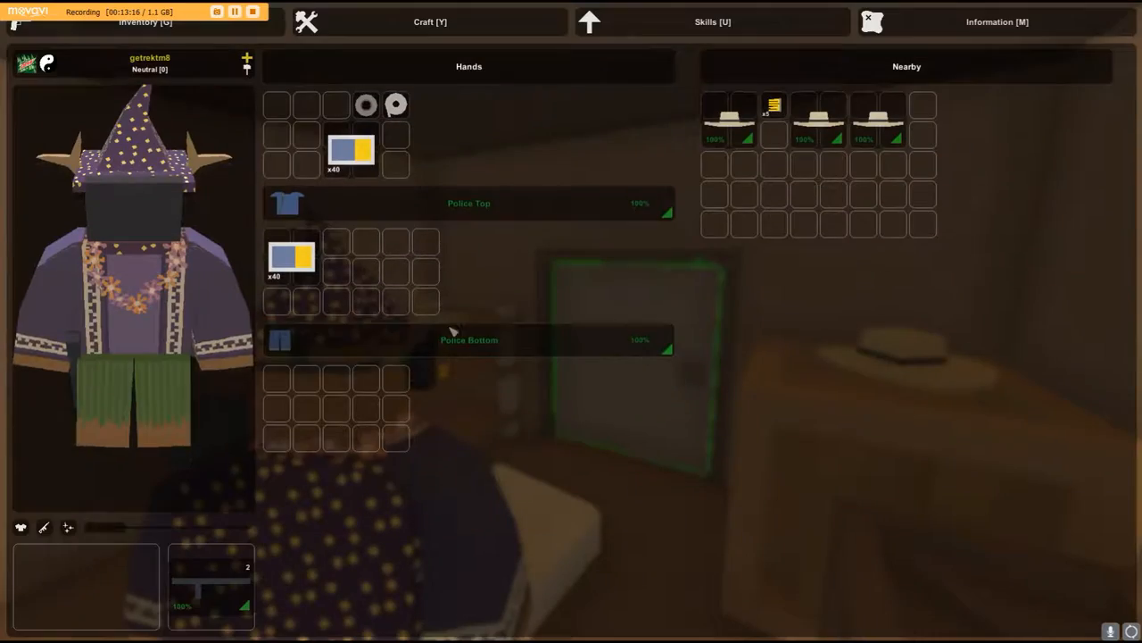